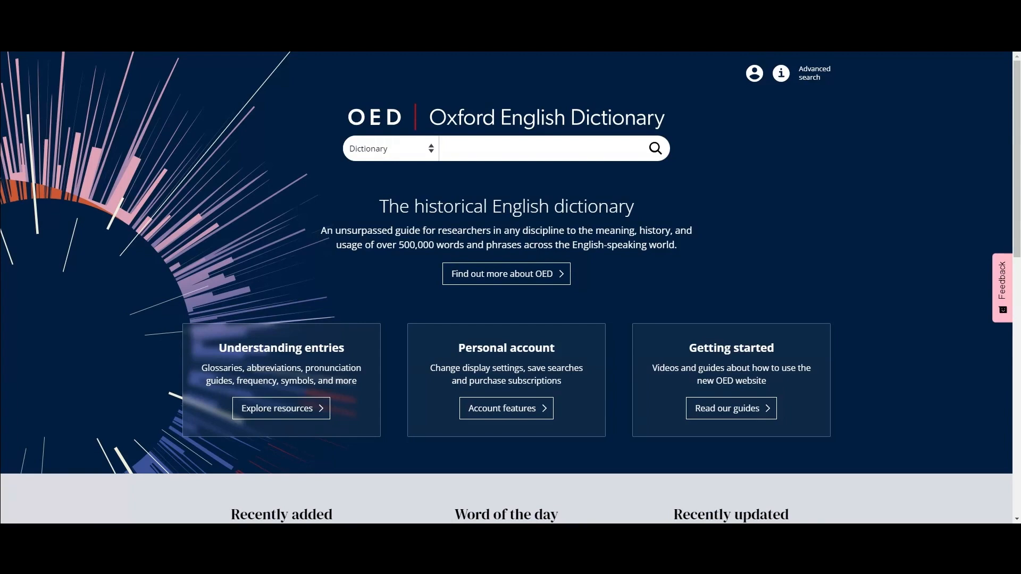
Search the dictionary for 'rhythm' by picking it from the 'rhy' suggestions.
left_click(543, 148)
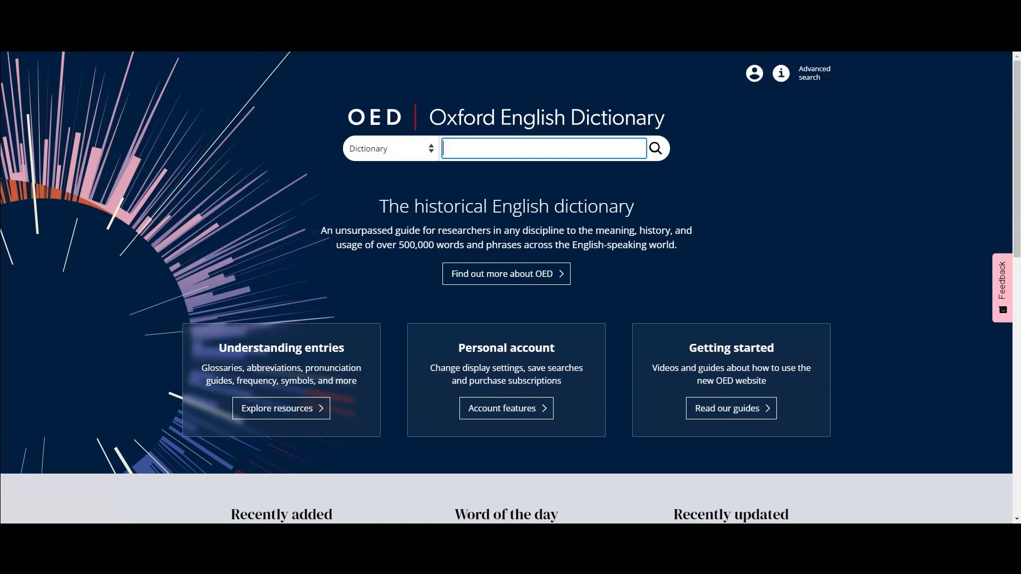
type("rhy")
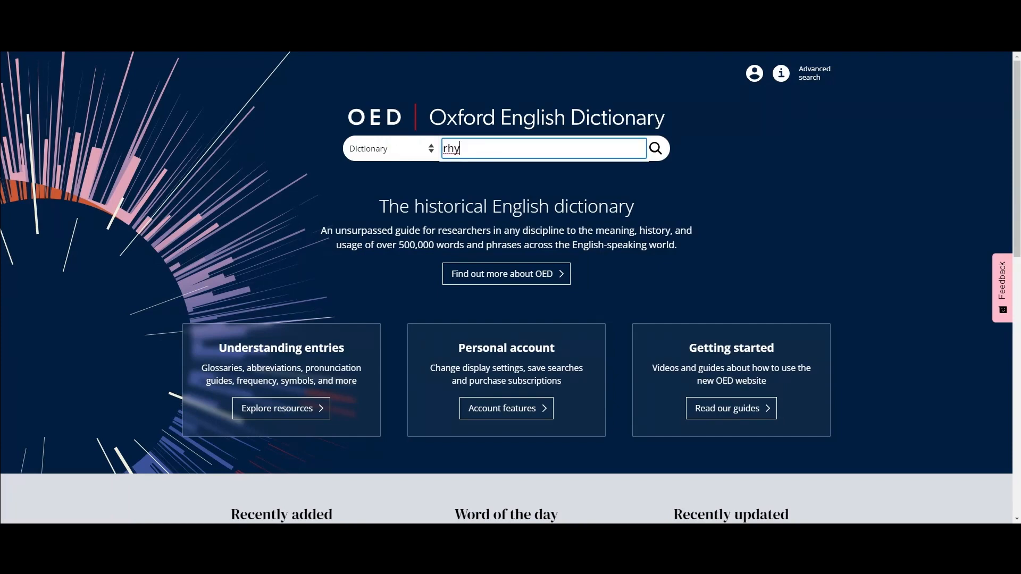
left_click(655, 149)
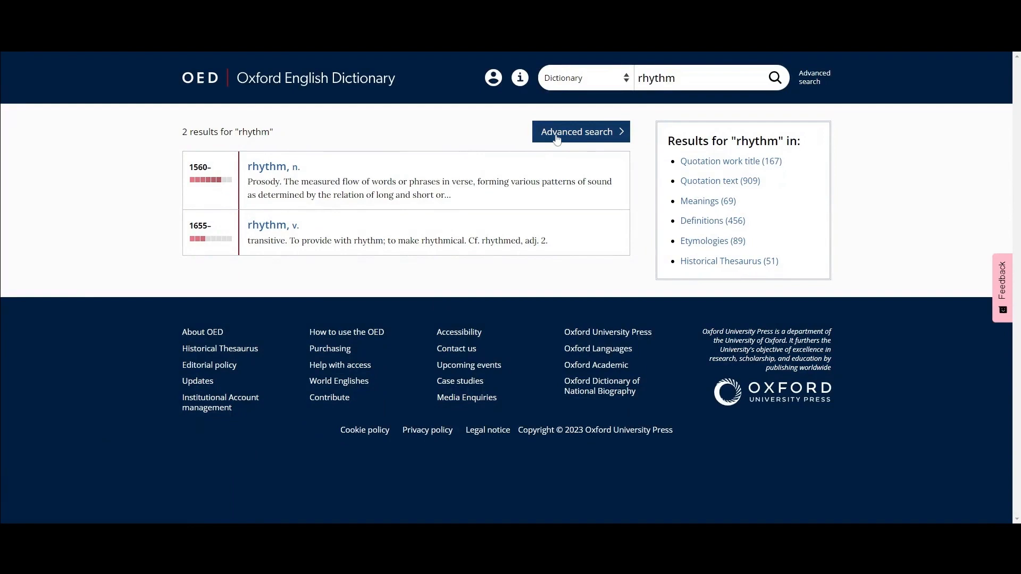
Open advanced results for rhythm and filter to the 51 Historical Thesaurus matches.
left_click(578, 131)
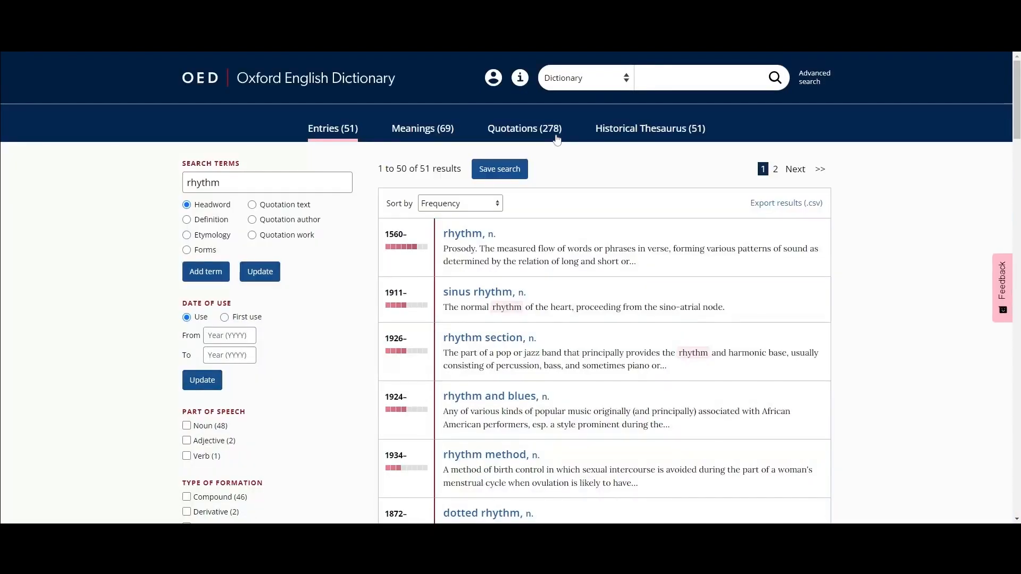
mouse_move(642, 168)
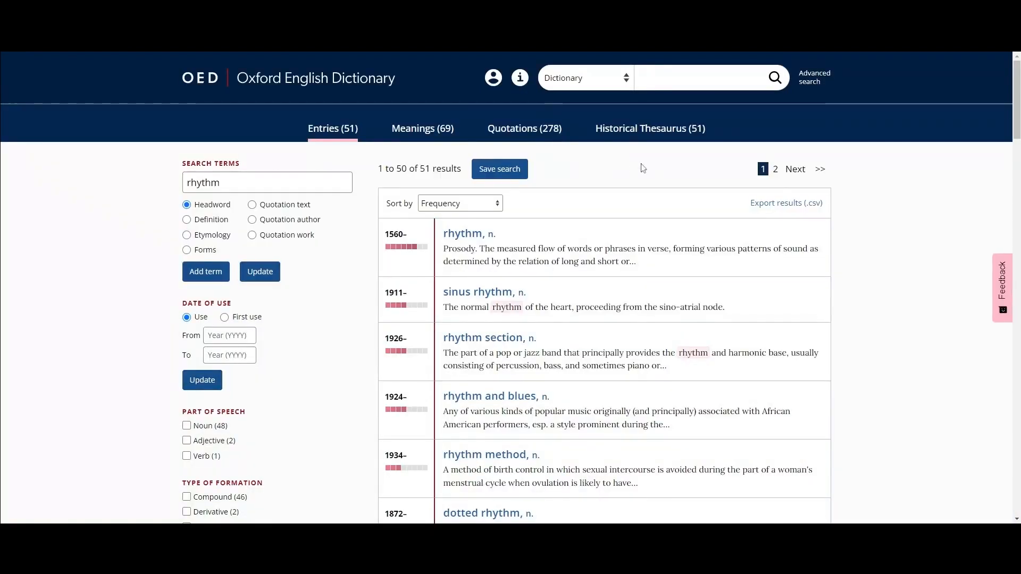
left_click(649, 128)
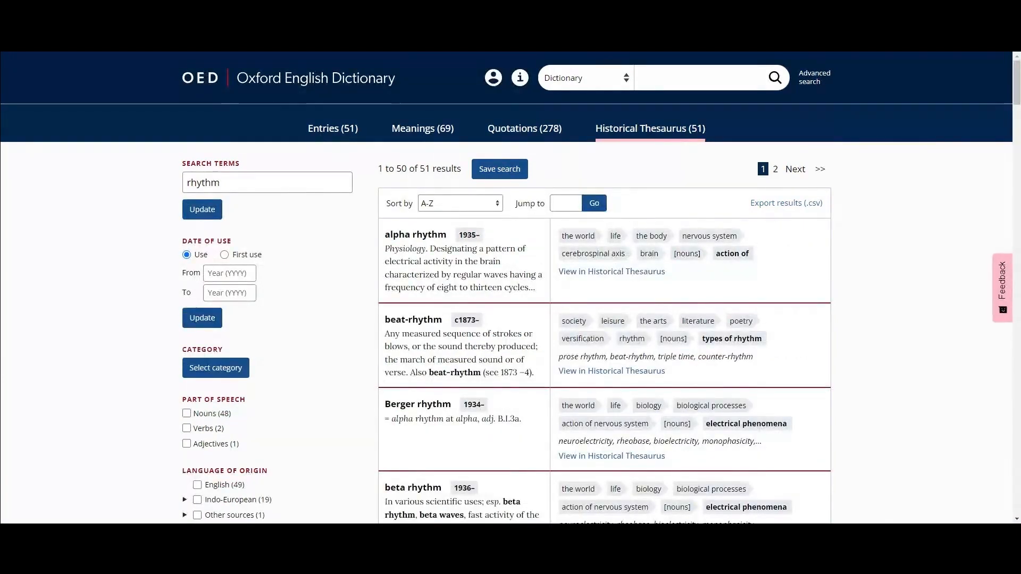
mouse_move(675, 176)
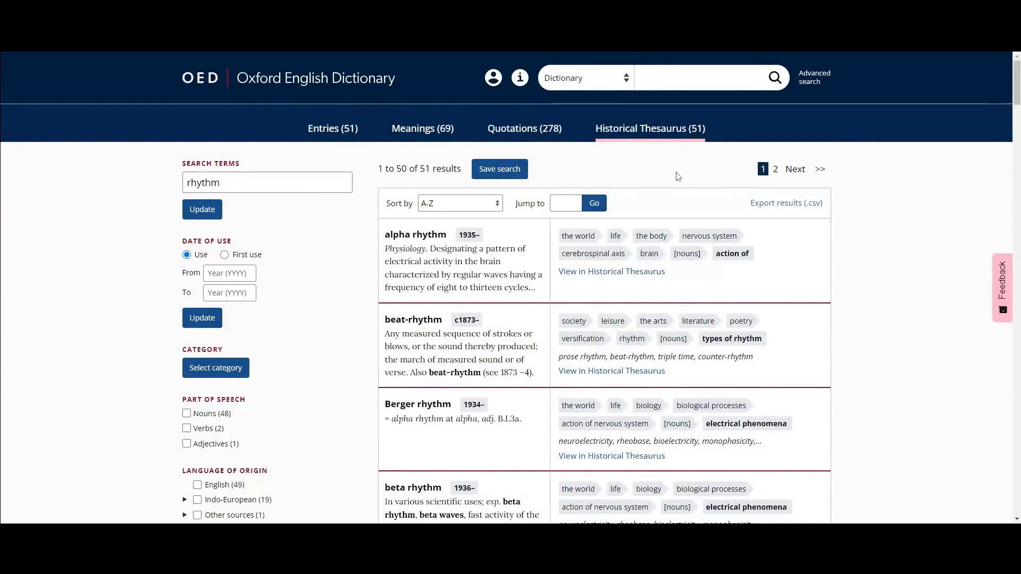
mouse_move(684, 225)
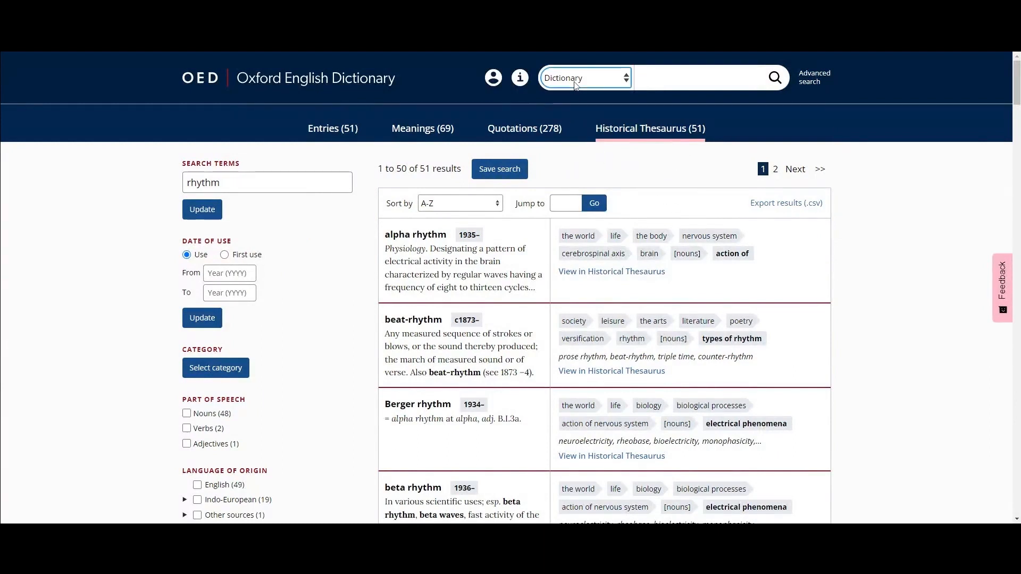
left_click(584, 78)
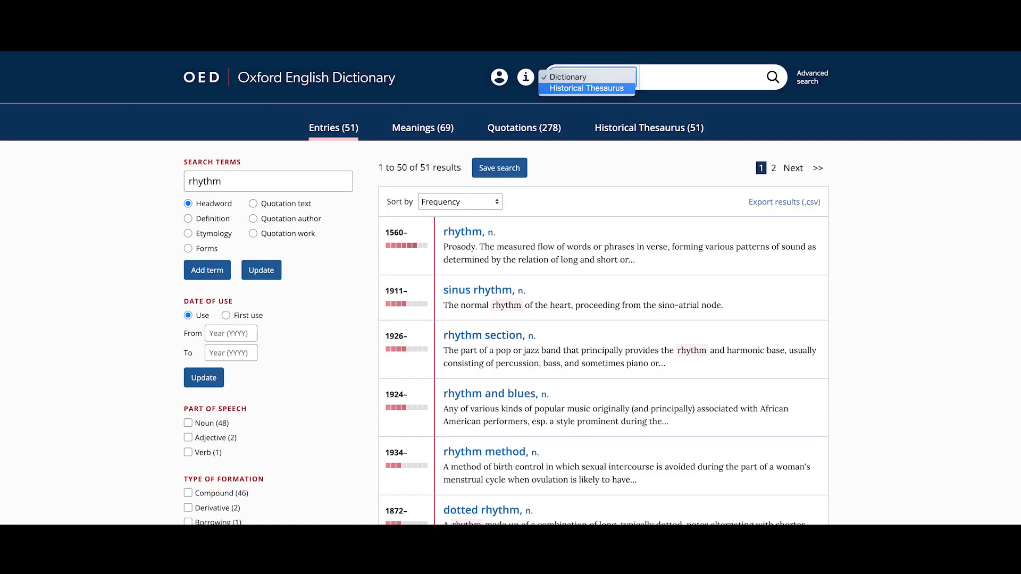
left_click(585, 88)
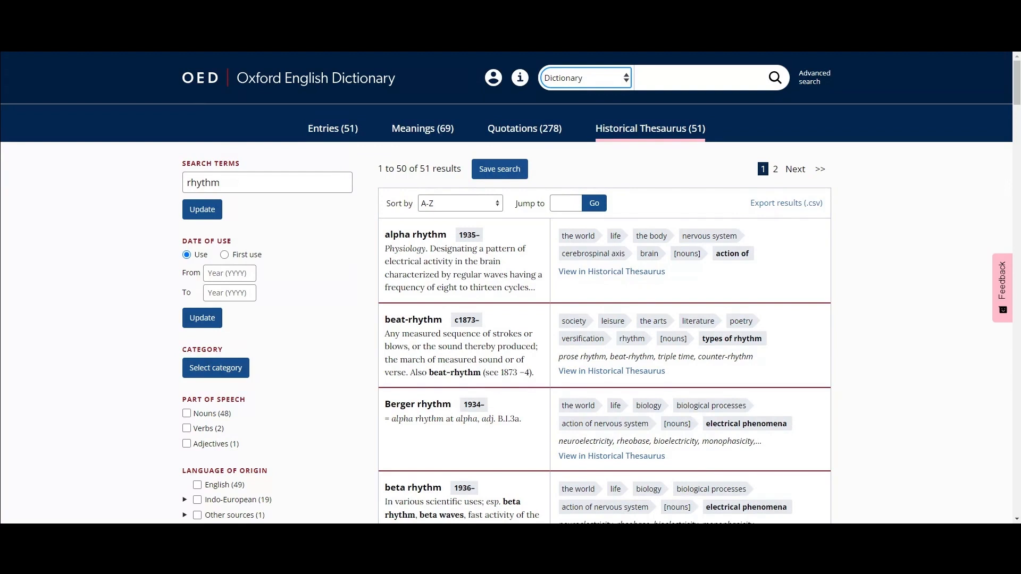
mouse_move(895, 258)
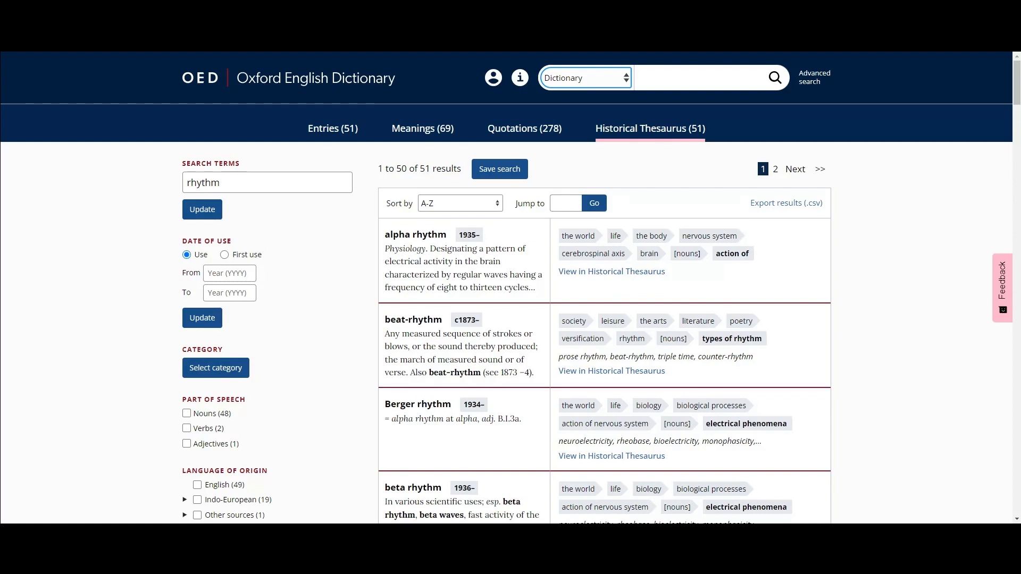
Scroll through the Historical Thesaurus results list for rhythm.
scroll("down", 3)
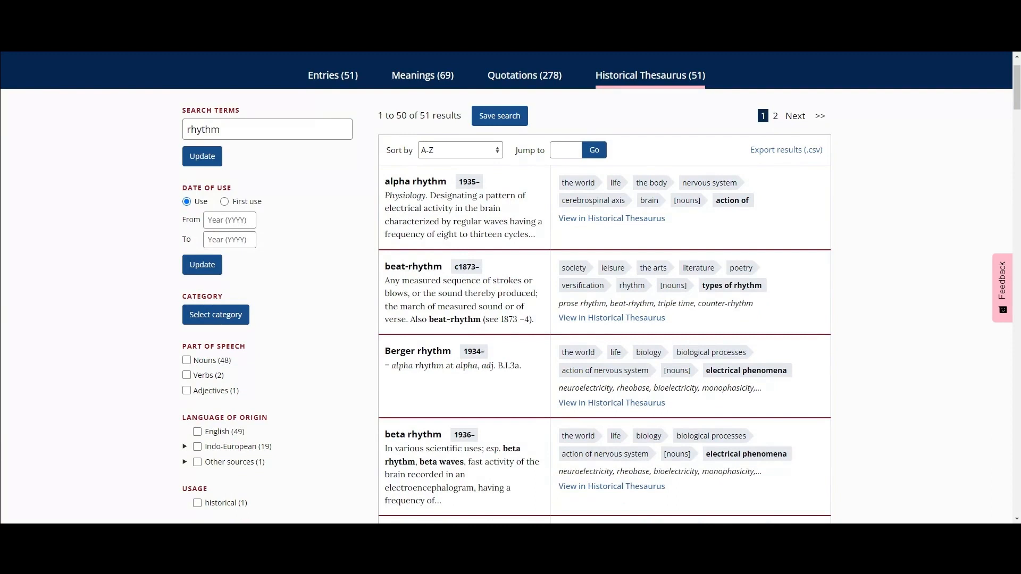
scroll("down", 3)
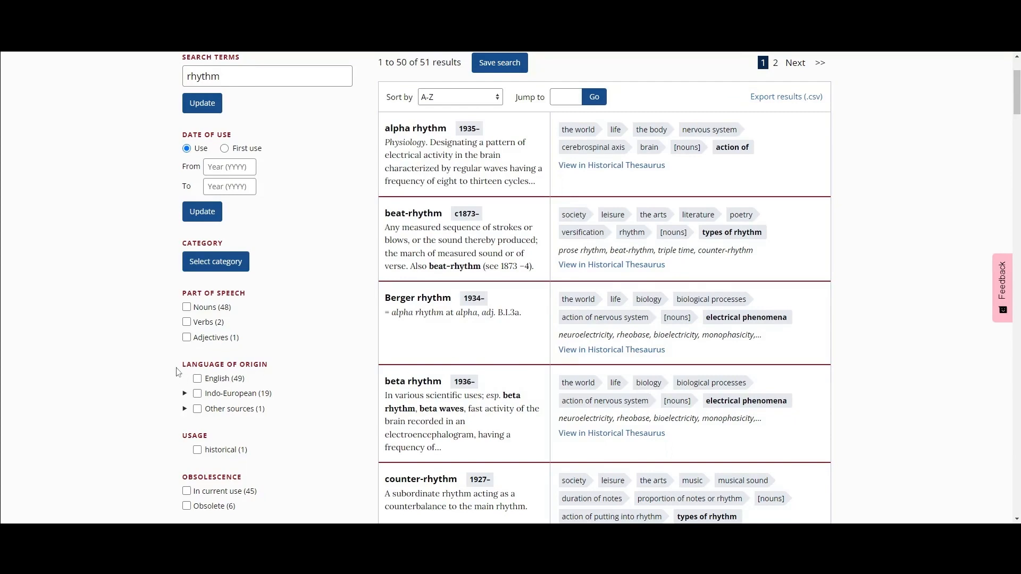
scroll("down", 3)
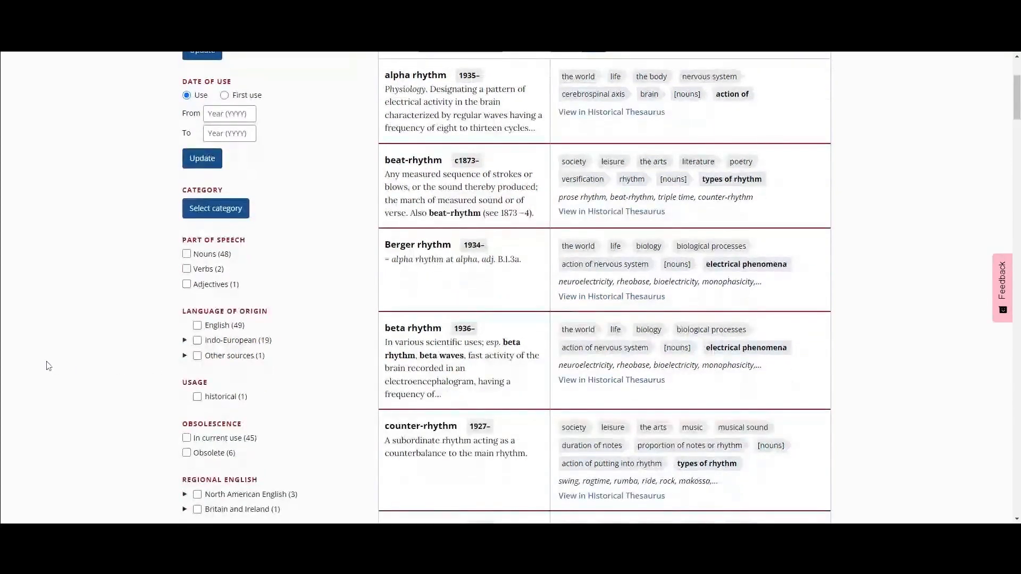
scroll("down", 3)
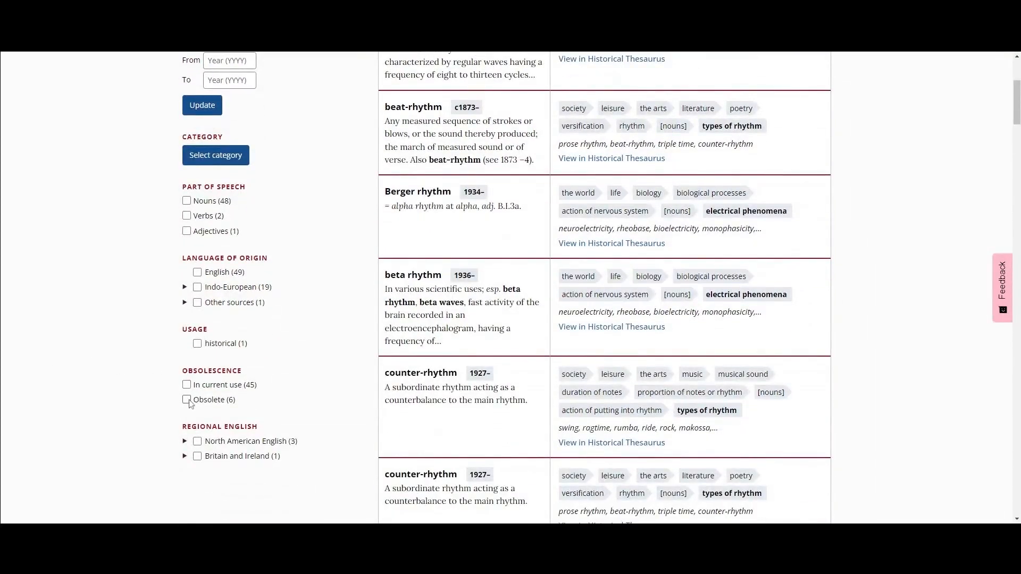
scroll("up", 3)
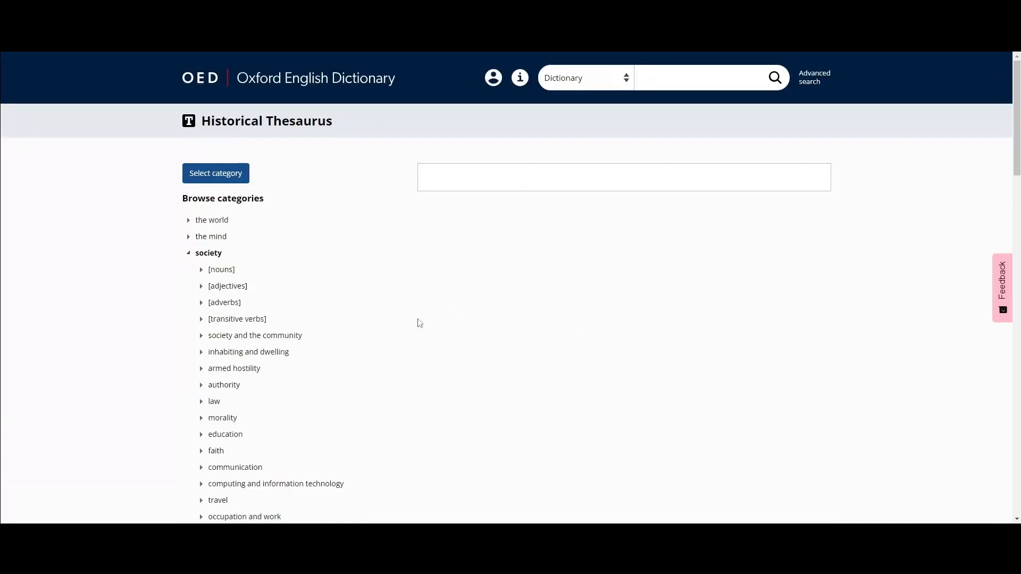
Expand the 'beat' group of rhythm terms and society's [nouns] categories.
scroll("down", 3)
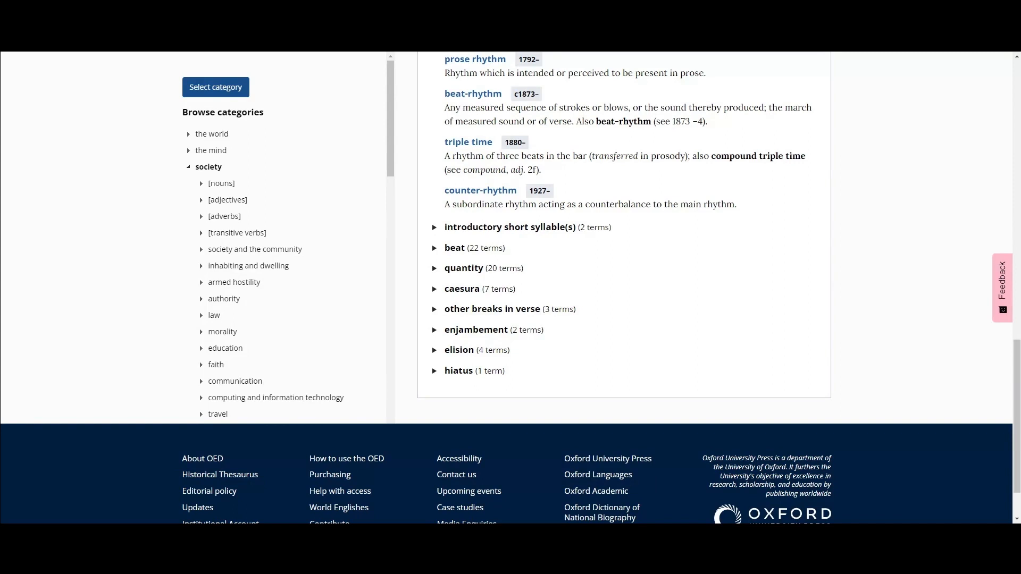
mouse_move(435, 254)
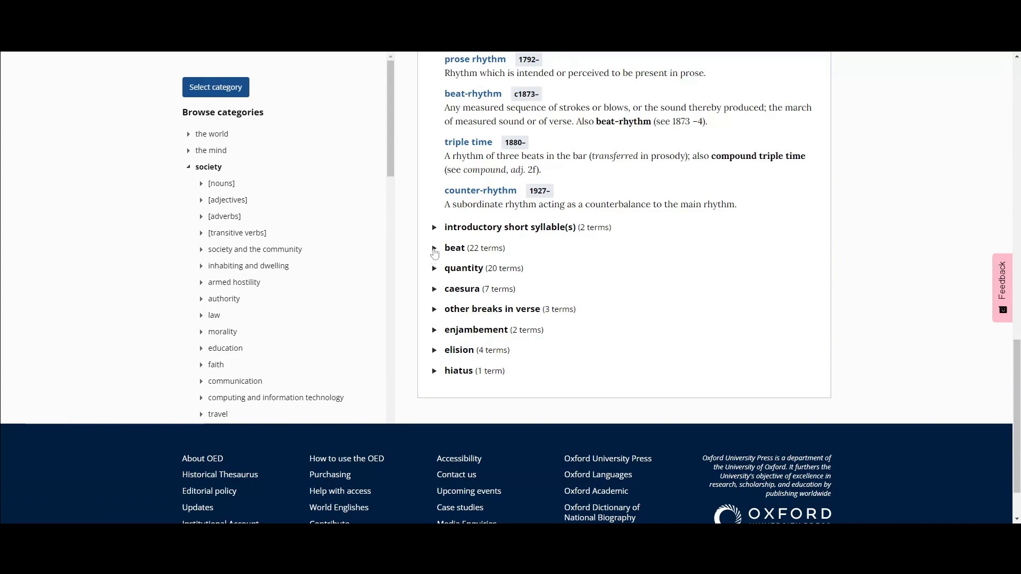
left_click(434, 249)
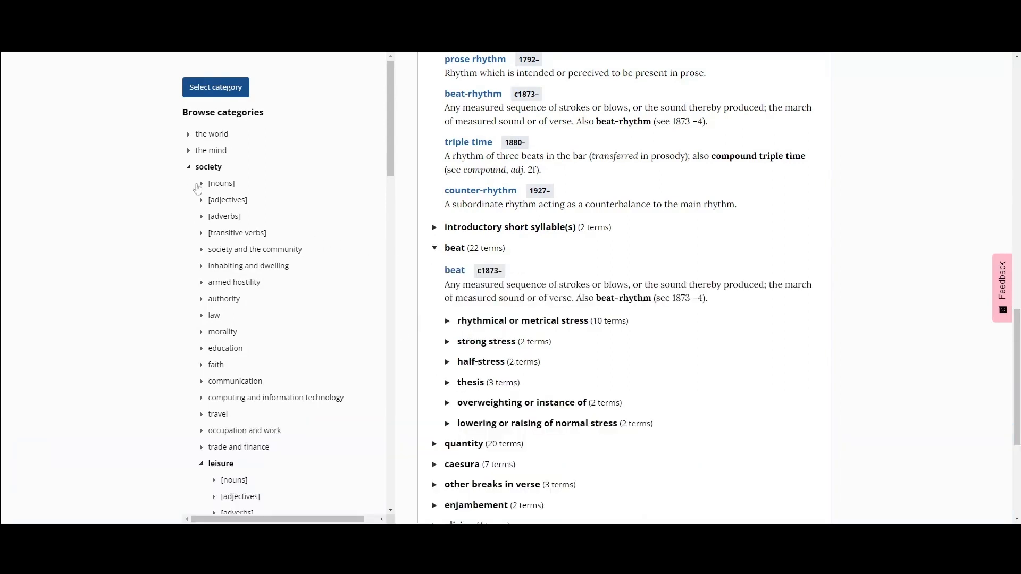
left_click(200, 182)
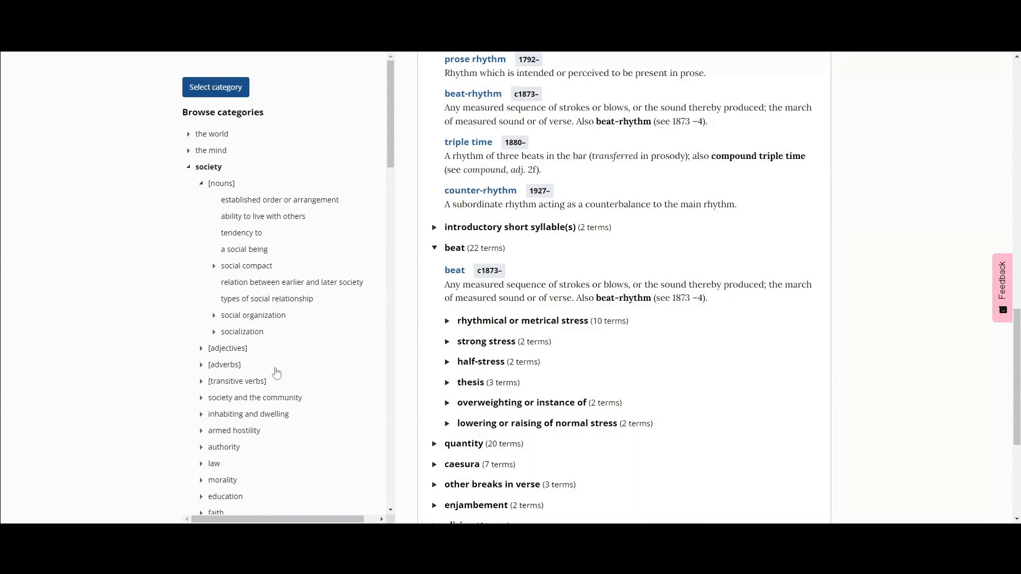
mouse_move(345, 417)
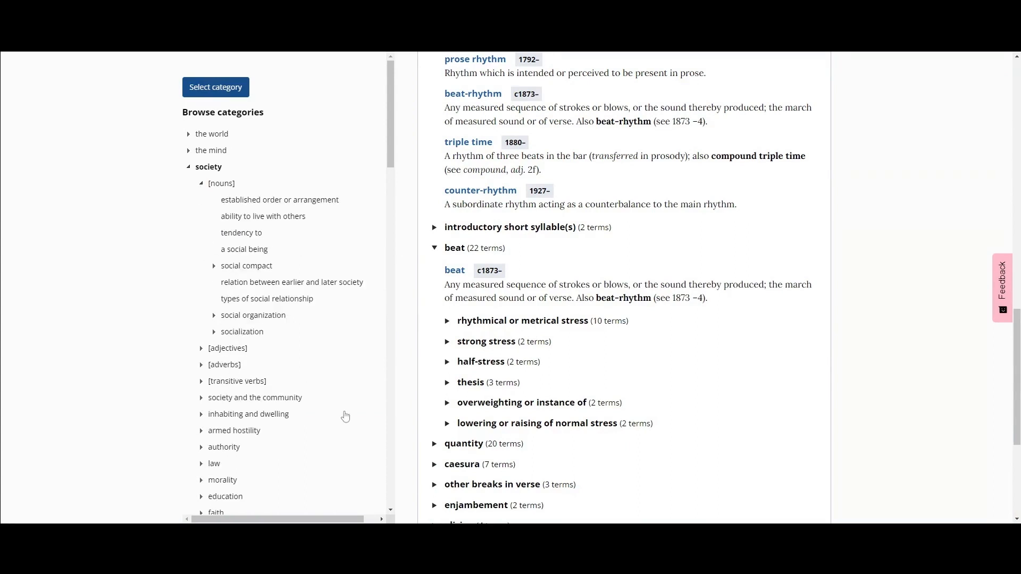
mouse_move(395, 426)
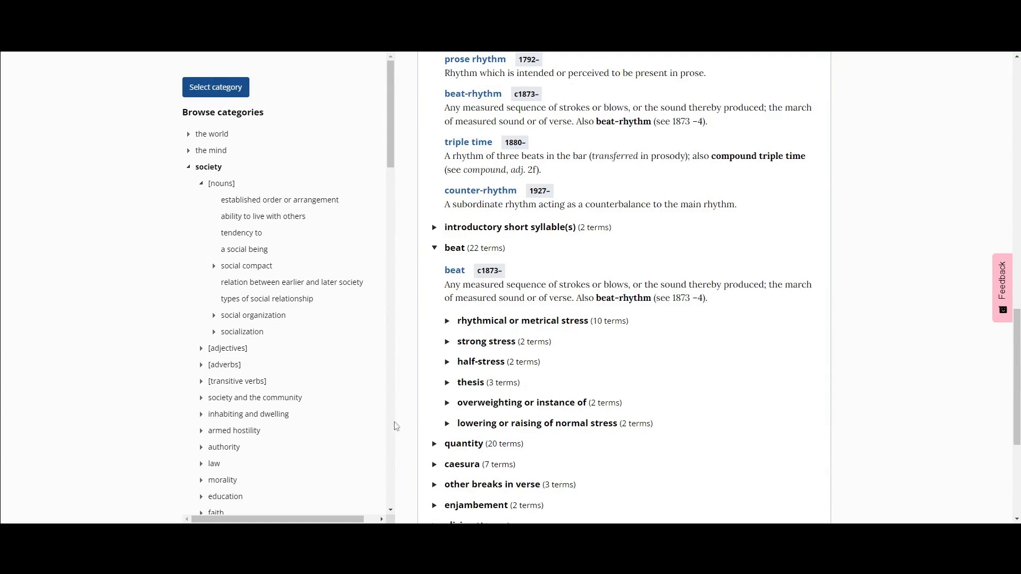
scroll("up", 3)
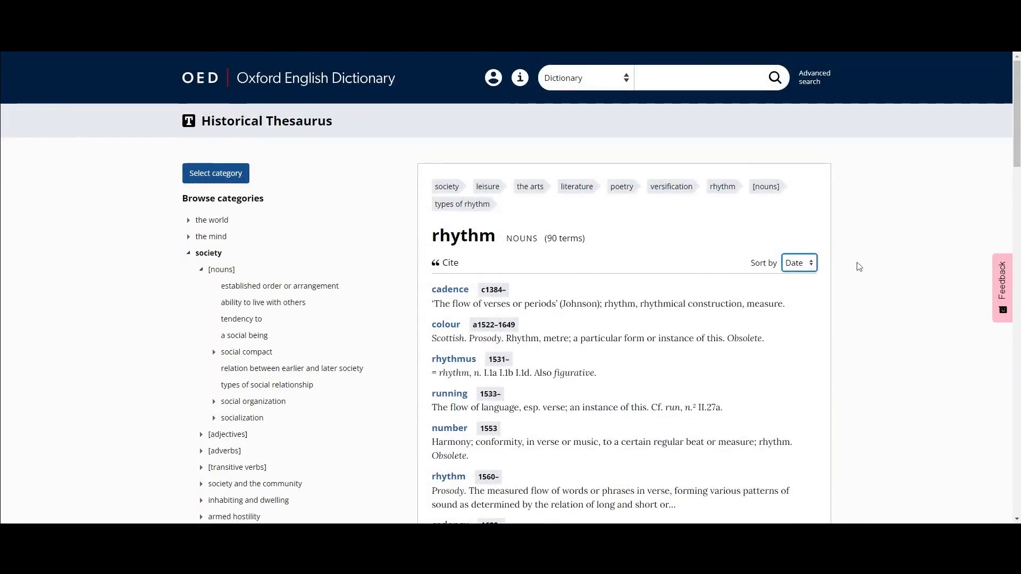
mouse_move(868, 266)
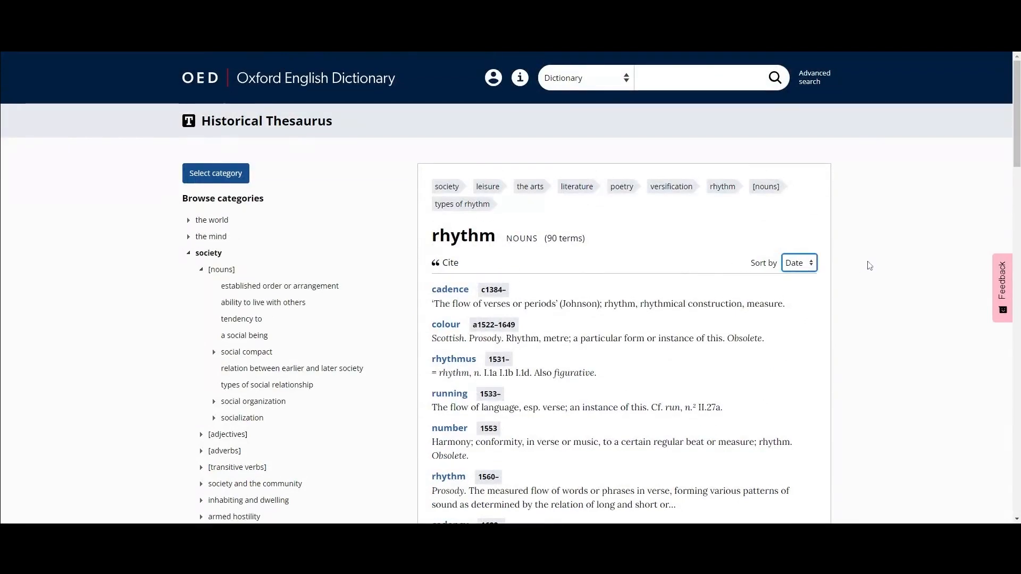
mouse_move(316, 357)
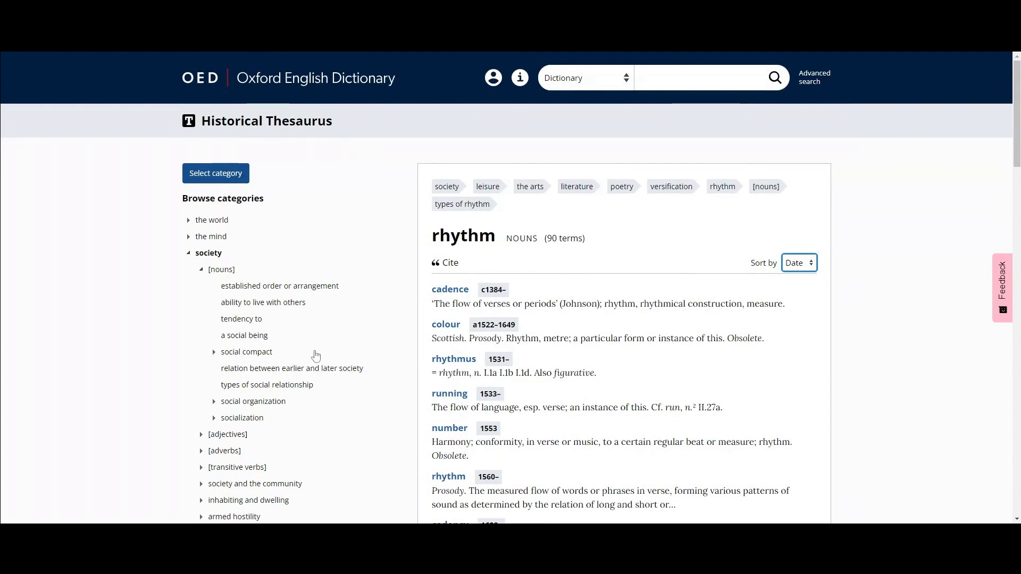
scroll("down", 3)
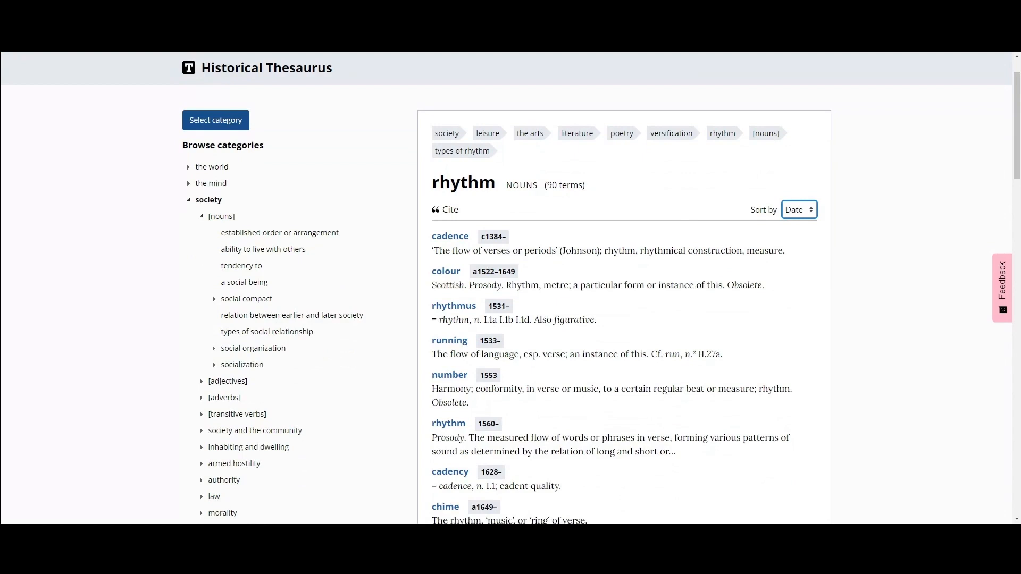
scroll("down", 3)
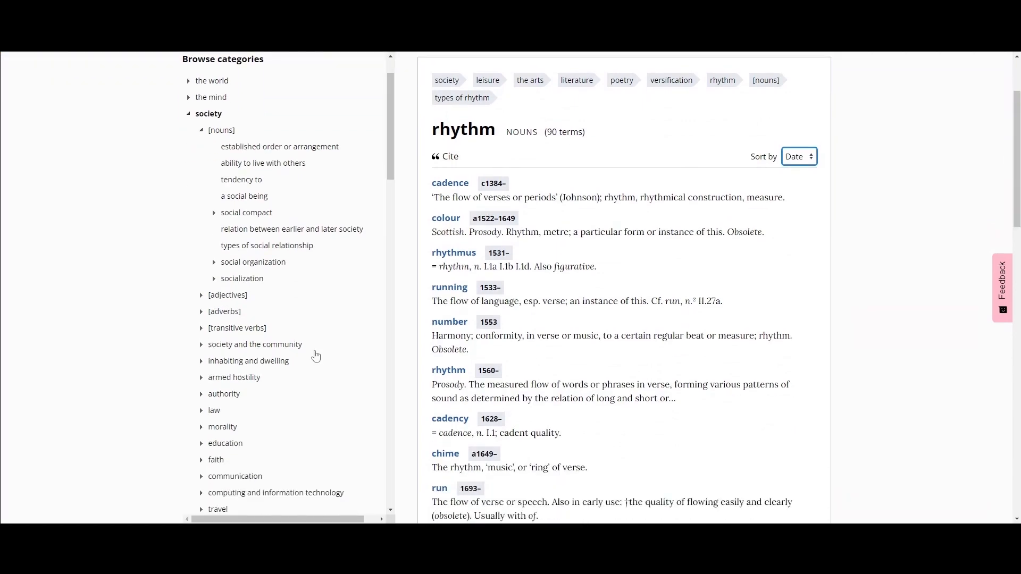
Dismiss the category search popup and open the dictionary entry for 'running'.
left_click(215, 173)
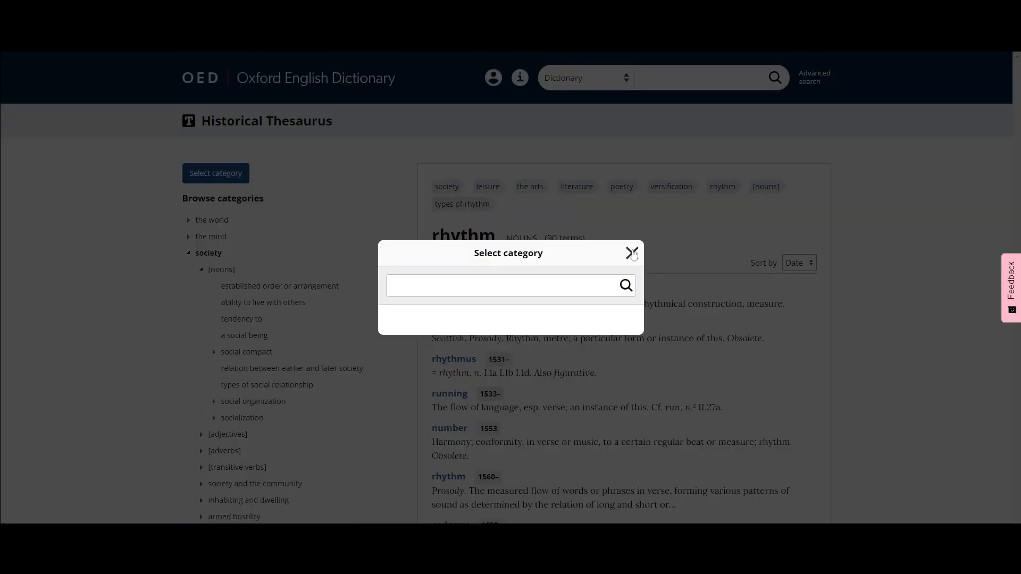
left_click(631, 253)
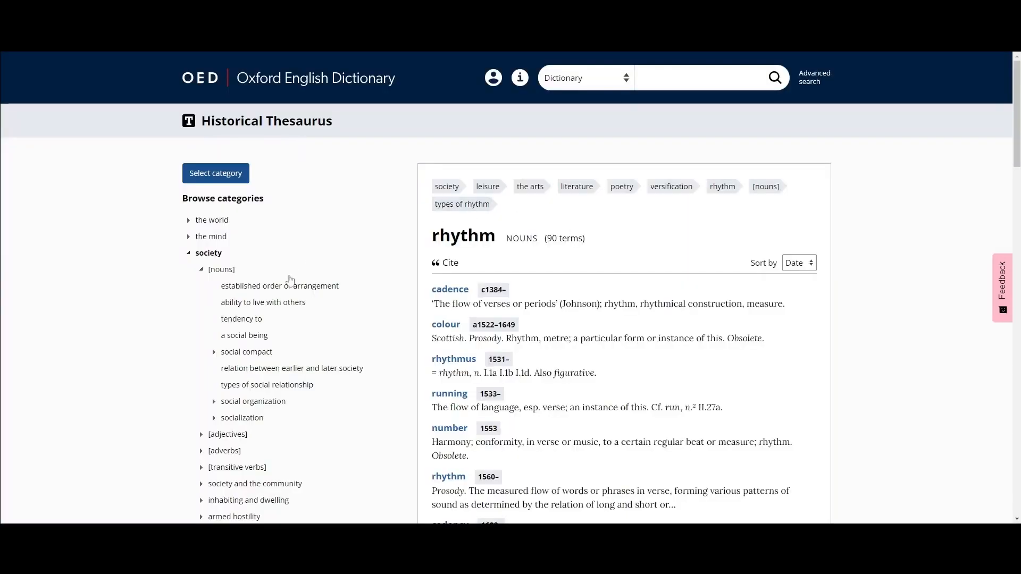
mouse_move(114, 281)
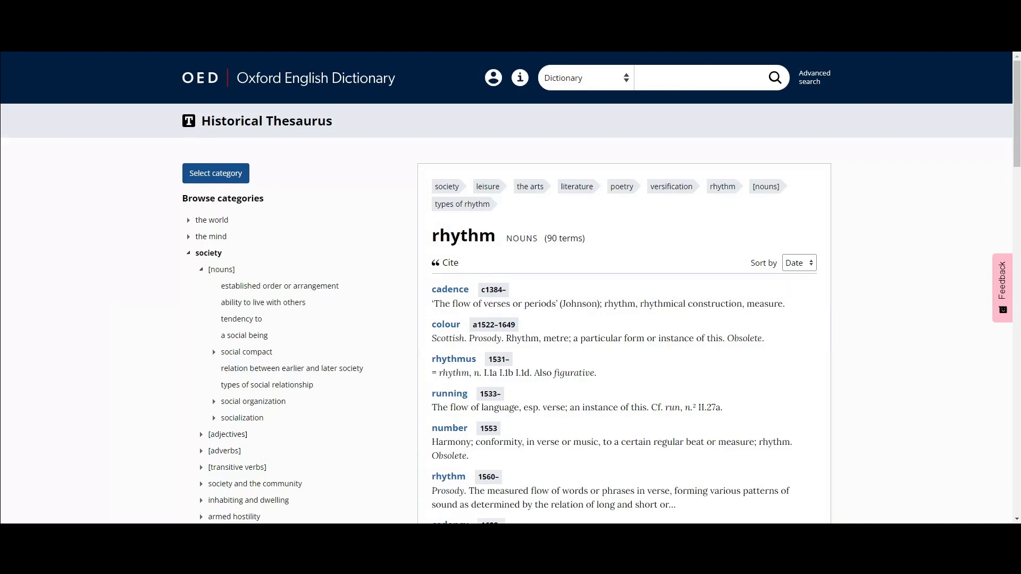
mouse_move(163, 400)
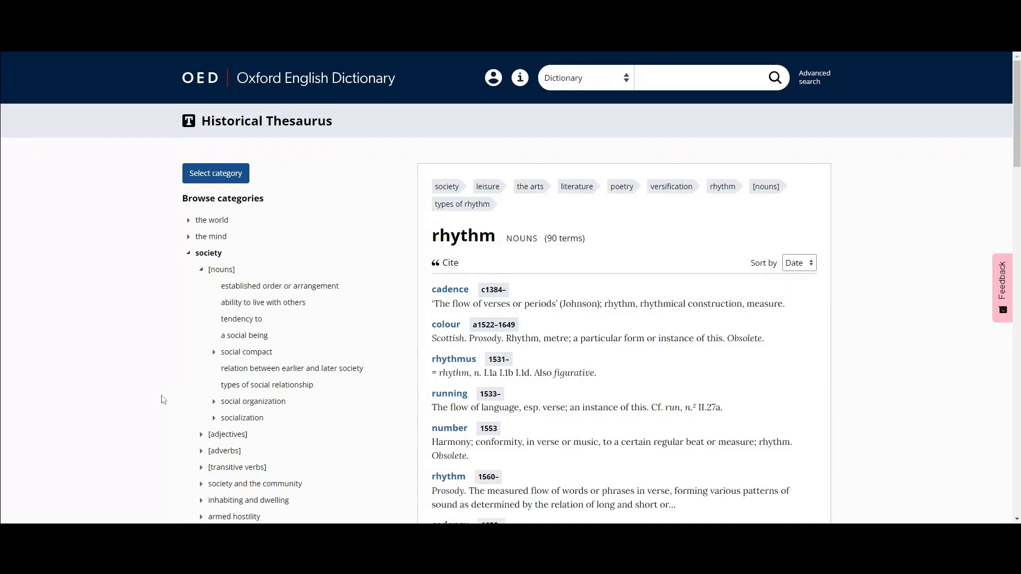
left_click(450, 393)
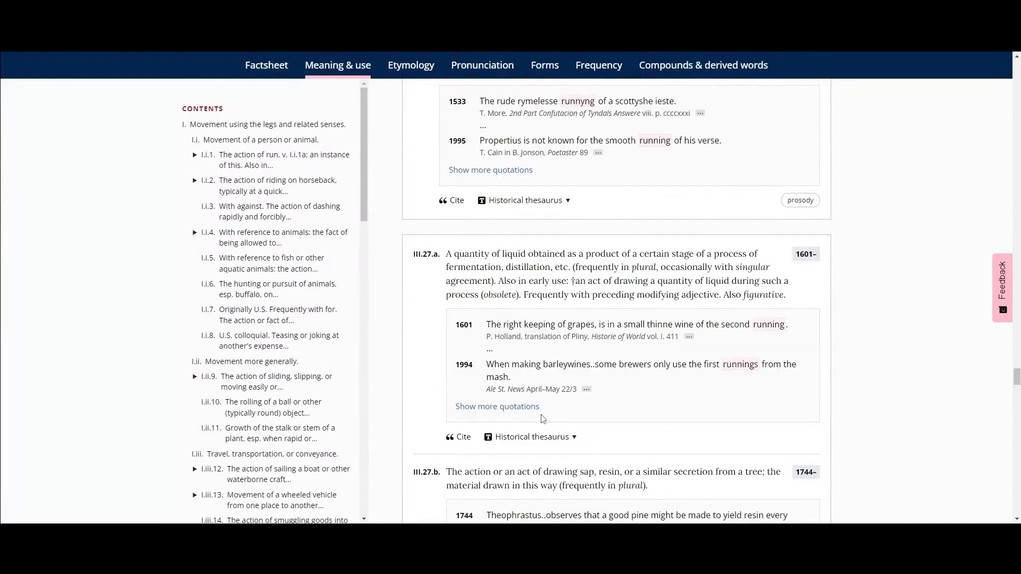